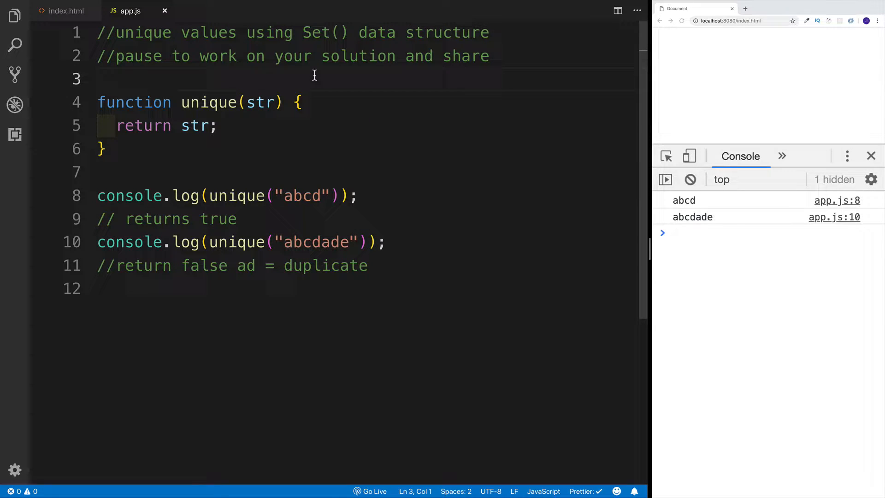
{"action": "mouse_move", "coordinate": [255, 40]}
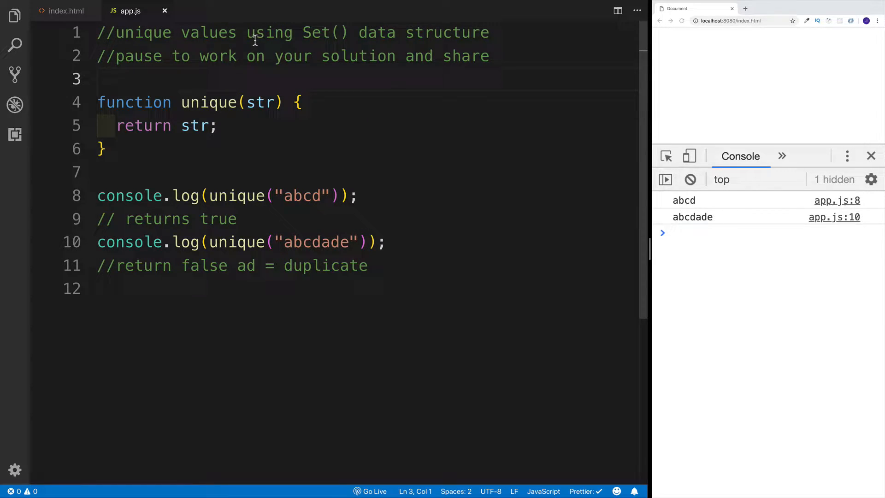
- Review the Set() hint in the comment and position the cursor inside unique()
{"action": "left_click_drag", "start_coordinate": [245, 33], "coordinate": [343, 32]}
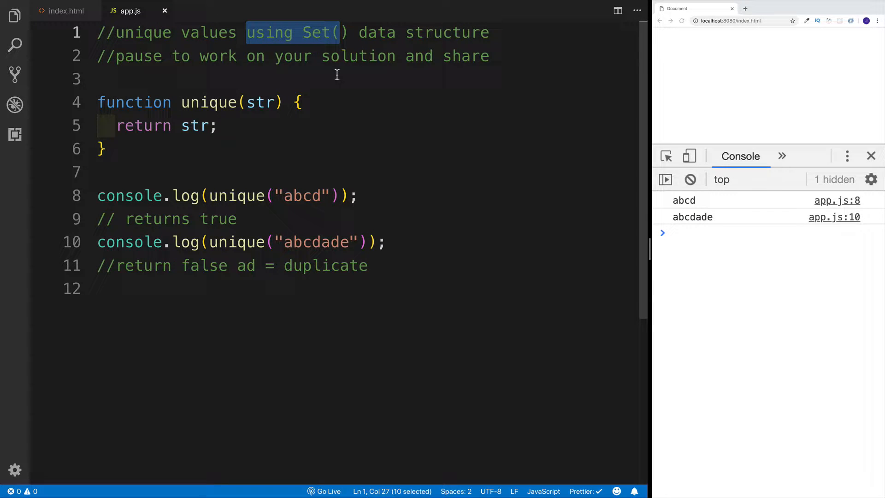
{"action": "left_click", "coordinate": [263, 150]}
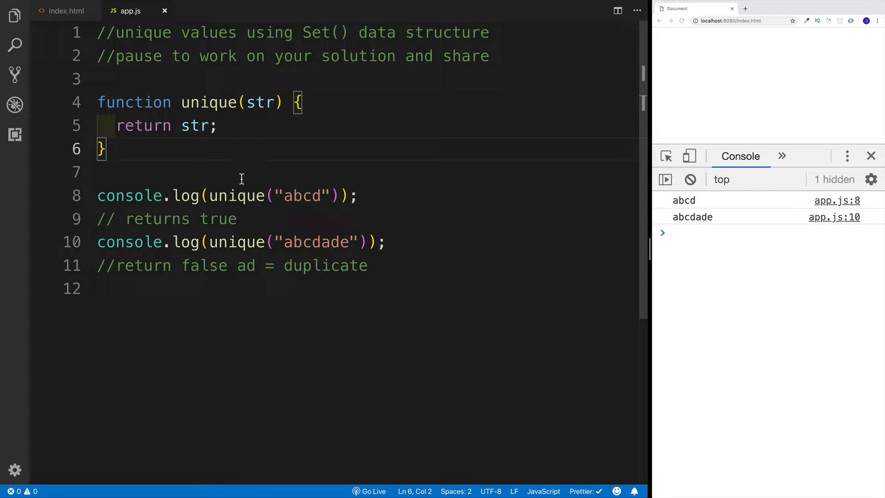
{"action": "mouse_move", "coordinate": [282, 196]}
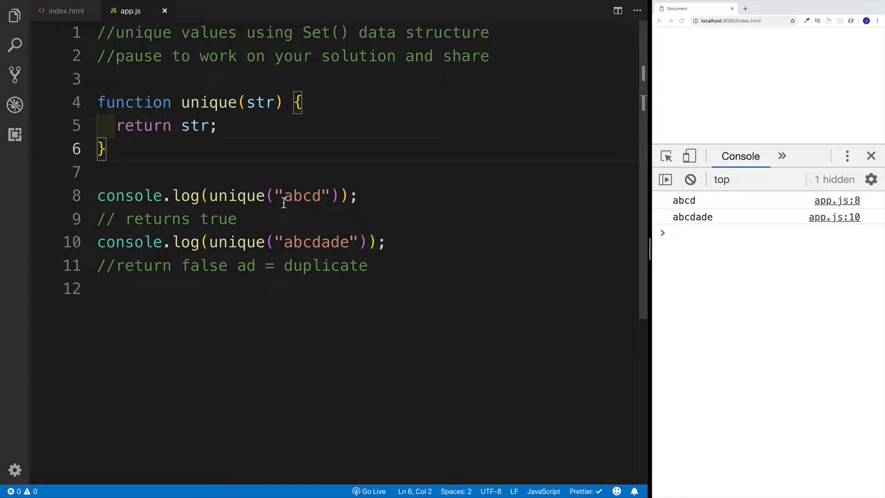
{"action": "left_click", "coordinate": [99, 172]}
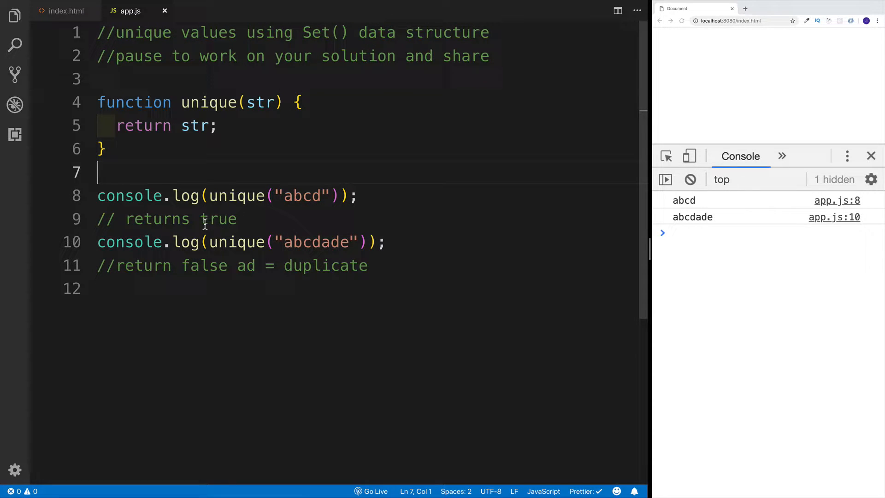
{"action": "left_click", "coordinate": [237, 220]}
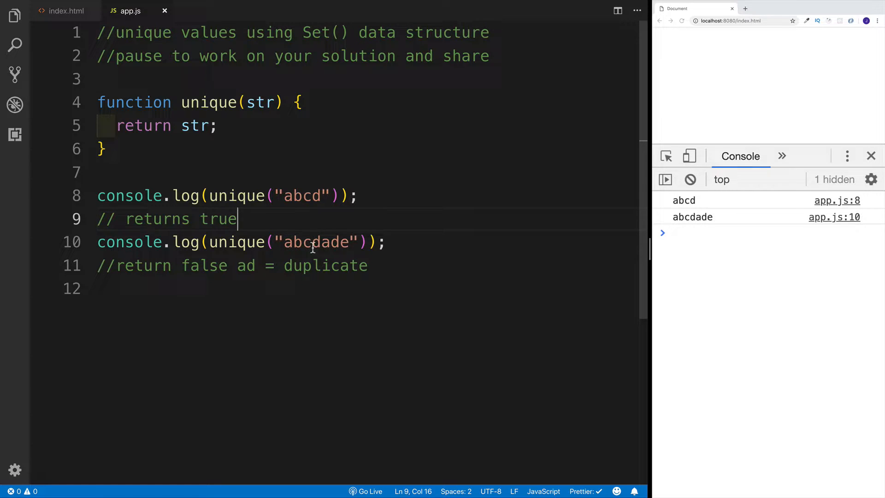
{"action": "mouse_move", "coordinate": [255, 271]}
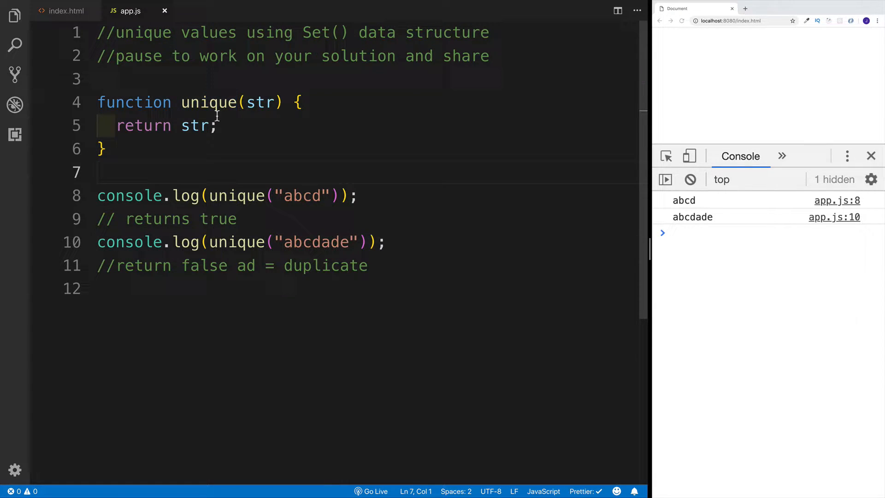
{"action": "left_click", "coordinate": [198, 79]}
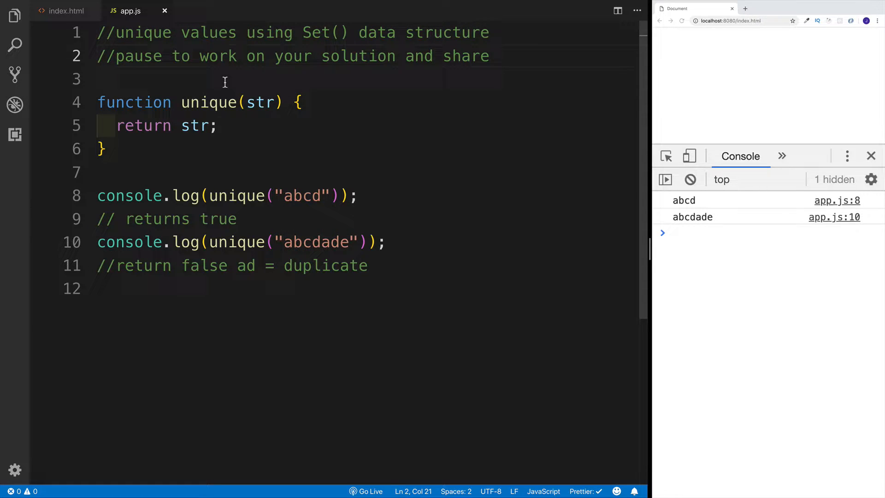
{"action": "left_click", "coordinate": [212, 79]}
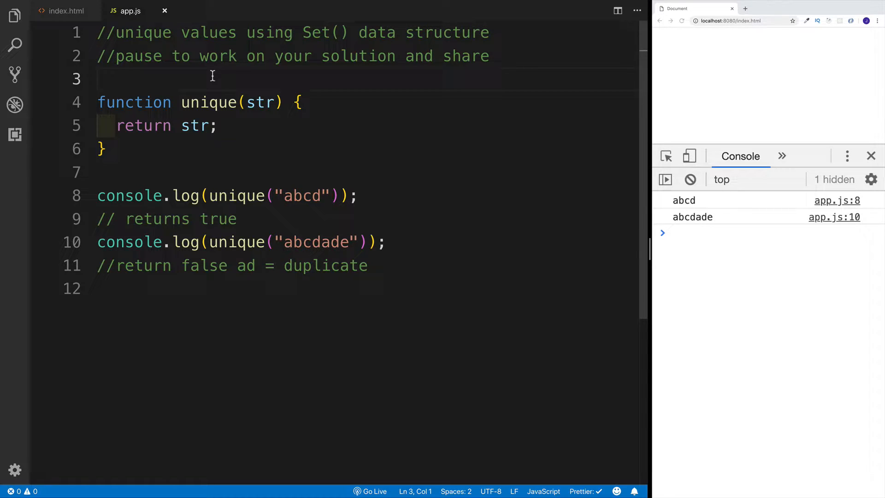
{"action": "mouse_move", "coordinate": [242, 125]}
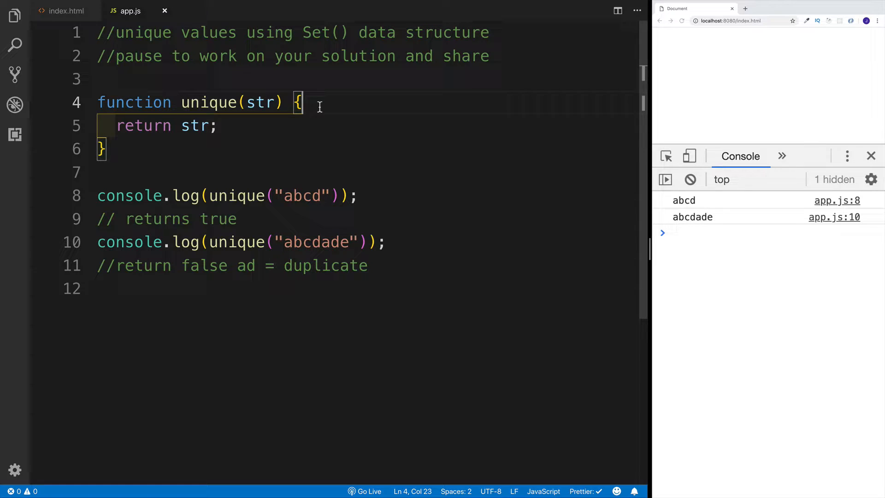
- Declare 'let tempStr = new Set();' and leave a blank line before the return
{"action": "type", "text": "let"}
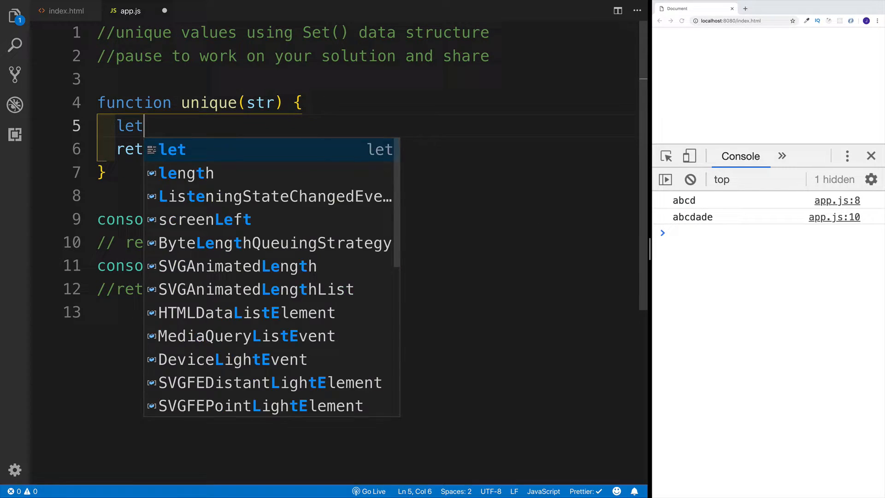
{"action": "type", "text": "temp"}
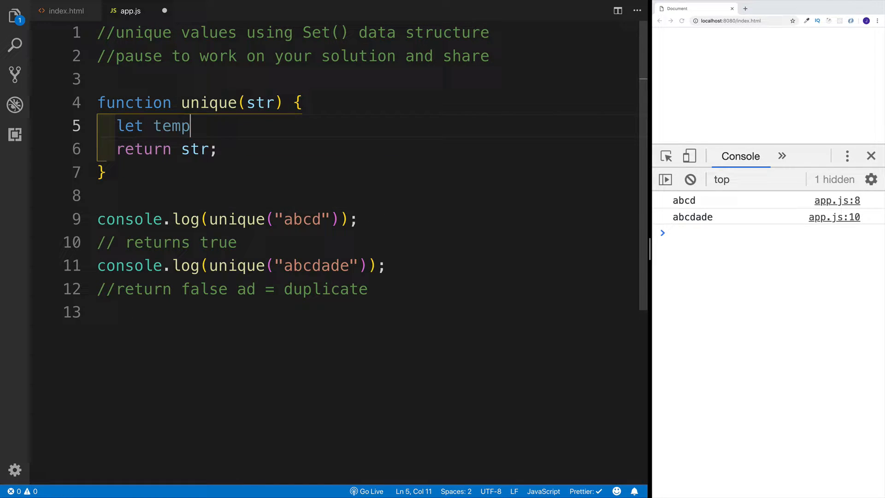
{"action": "type", "text": "Str ="}
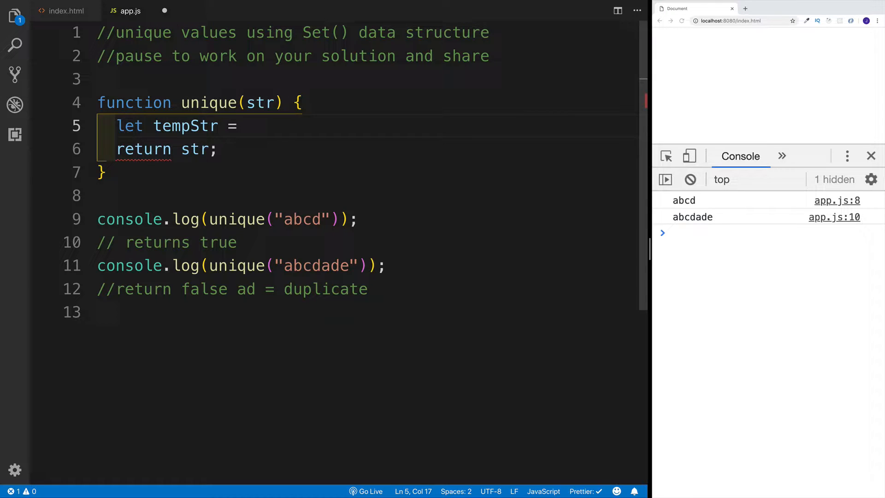
{"action": "type", "text": "new Set"}
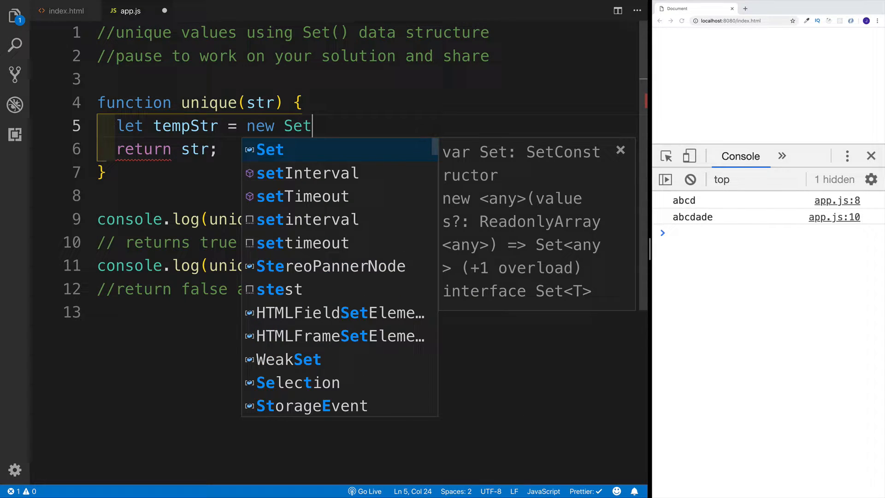
{"action": "type", "text": "();"}
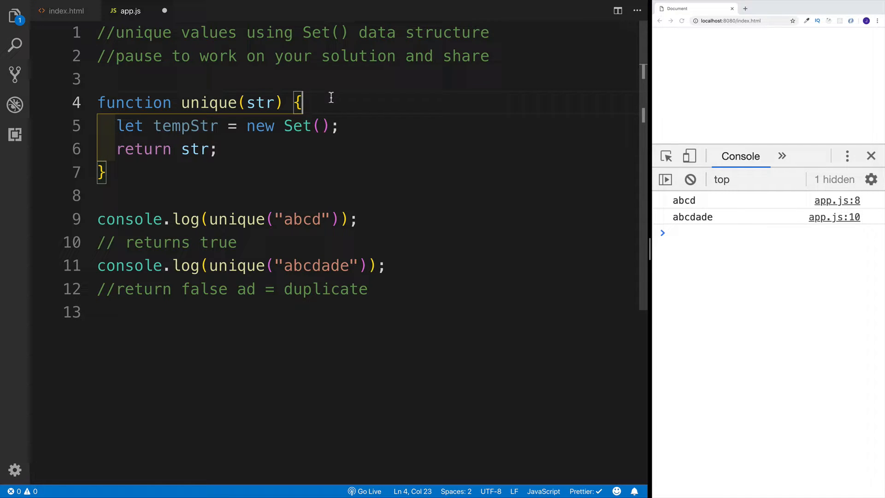
{"action": "double_click", "coordinate": [297, 126]}
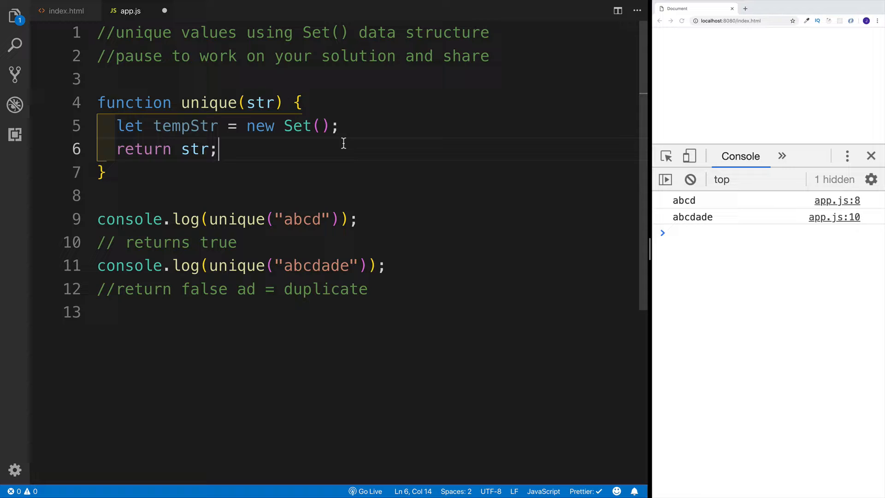
{"action": "key", "text": "enter"}
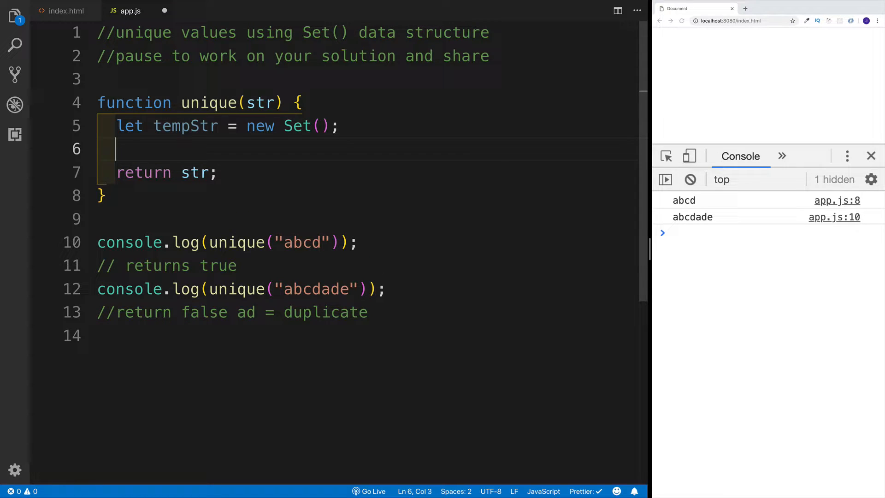
- Write an empty 'for(let letter of str){' loop ahead of the return
{"action": "type", "text": "for("}
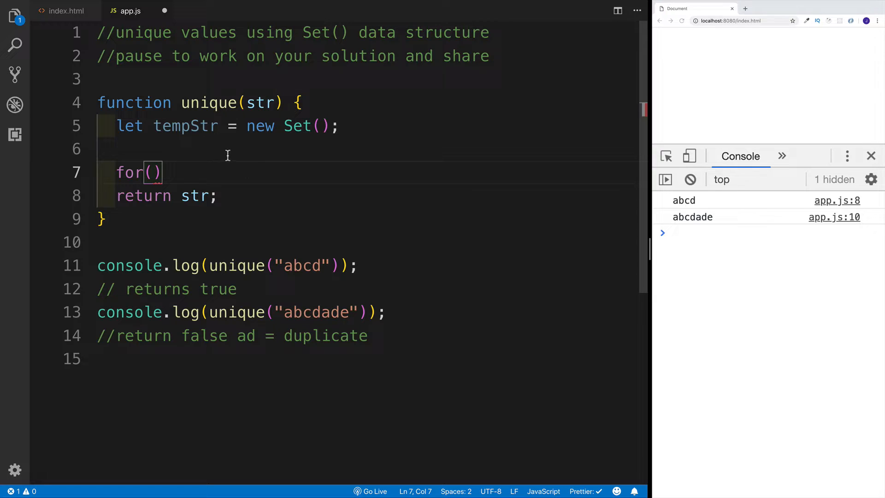
{"action": "type", "text": "l"}
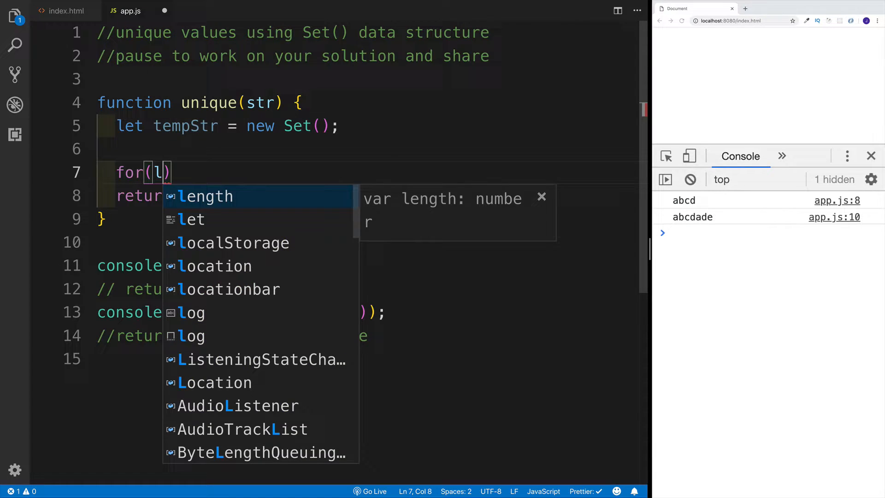
{"action": "type", "text": "et letter of"}
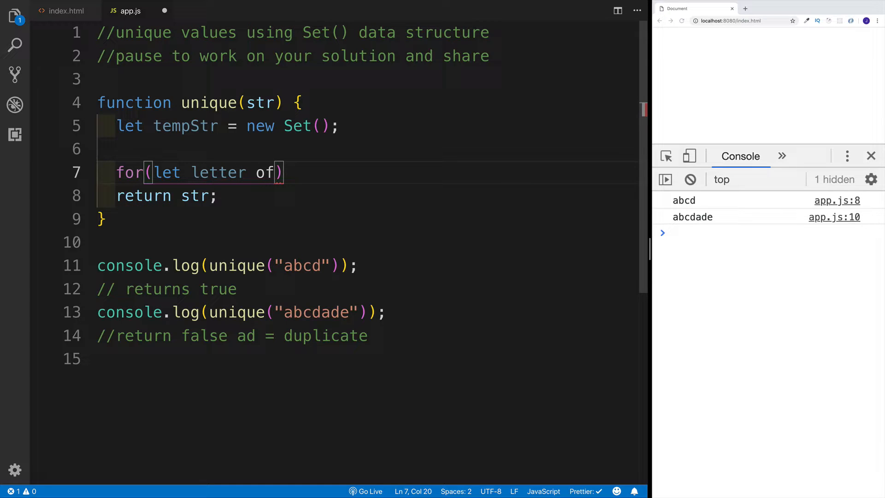
{"action": "type", "text": "str"}
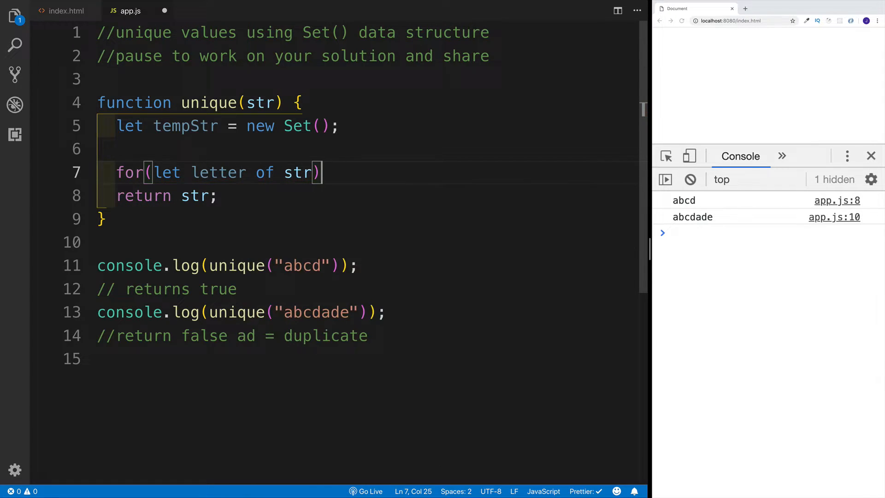
{"action": "mouse_move", "coordinate": [326, 172]}
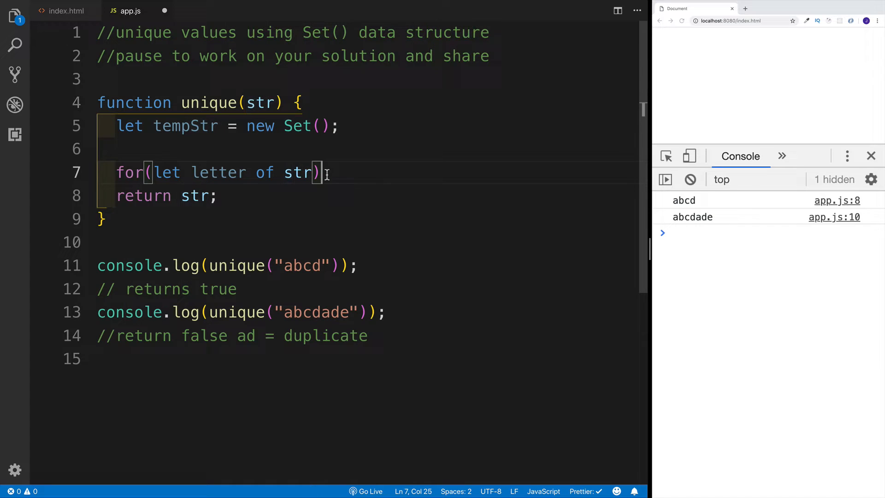
{"action": "type", "text": "{"}
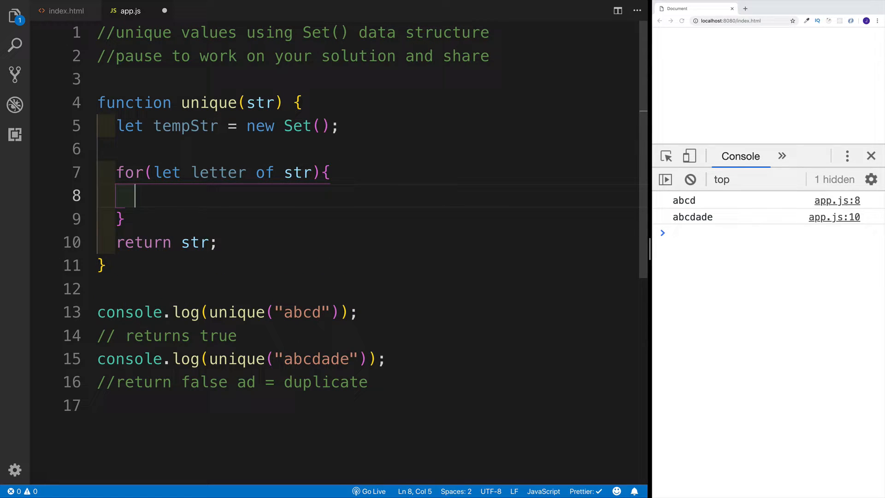
- Write the condition 'if(tempStr.has(letter))' inside the loop
{"action": "type", "text": "if"}
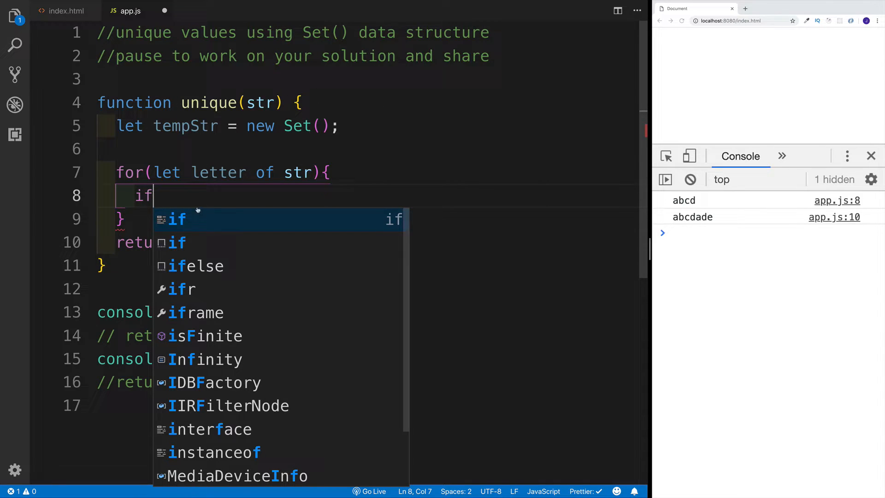
{"action": "key", "text": "Escape"}
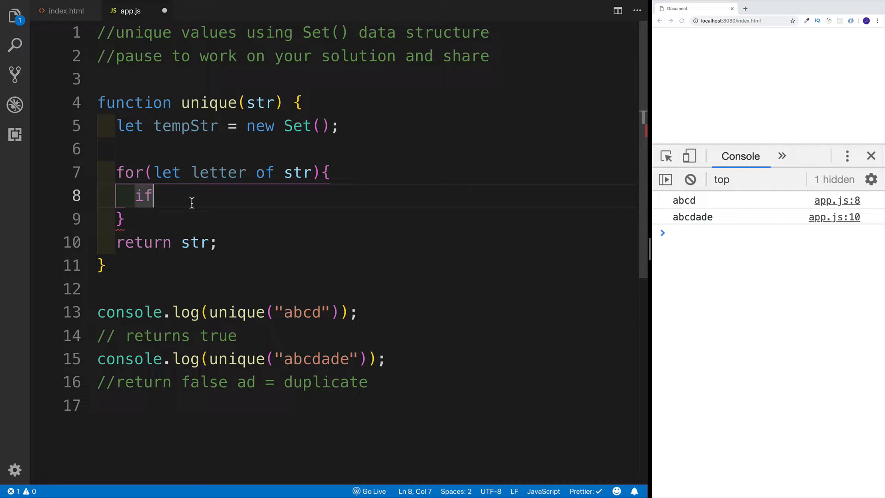
{"action": "type", "text": "(tempStr."}
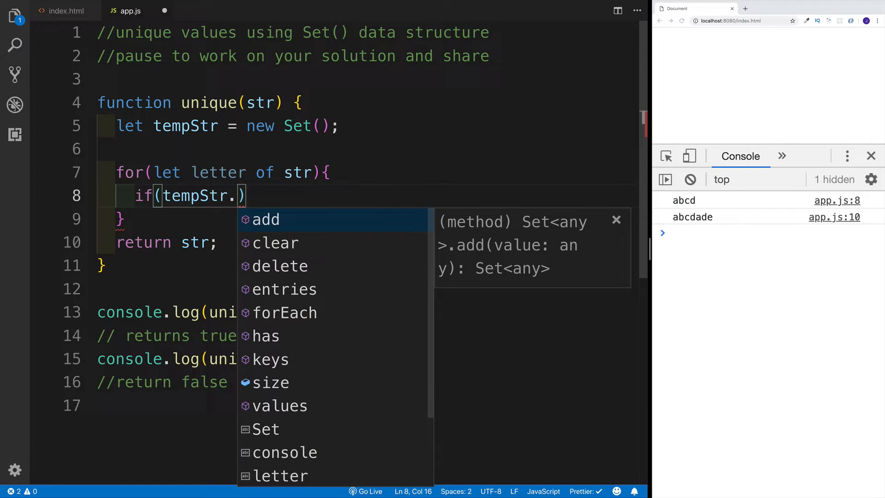
{"action": "type", "text": "has("}
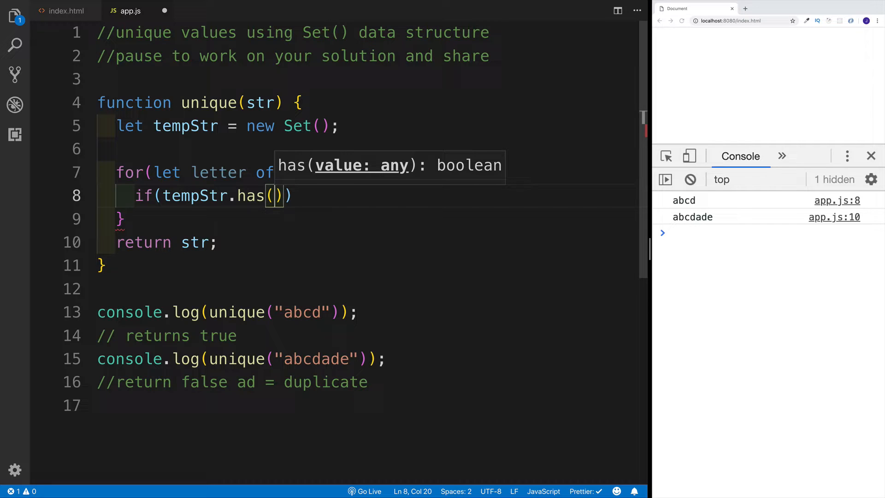
{"action": "type", "text": "letter"}
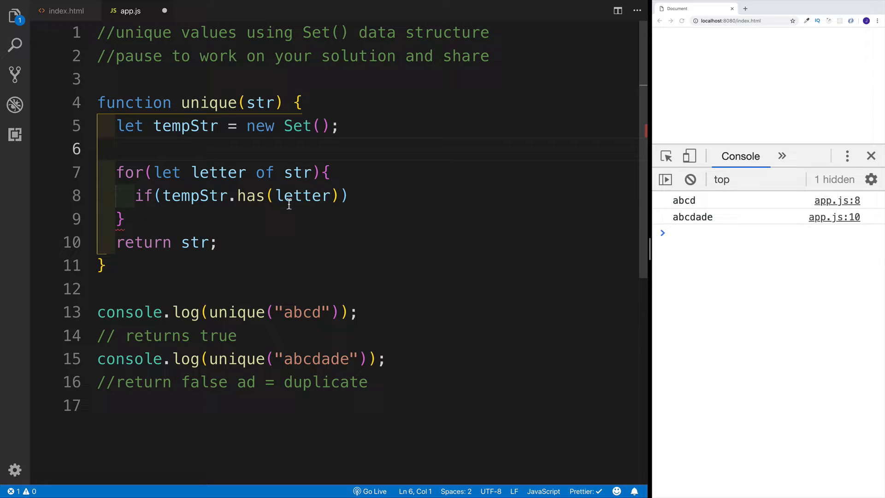
- Give the if block a body that returns false, followed by a new line
{"action": "left_click", "coordinate": [350, 196]}
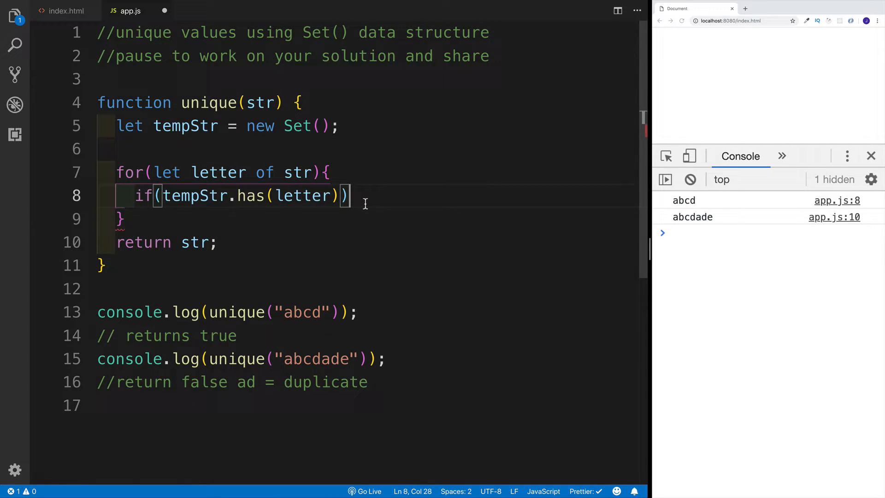
{"action": "type", "text": "{"}
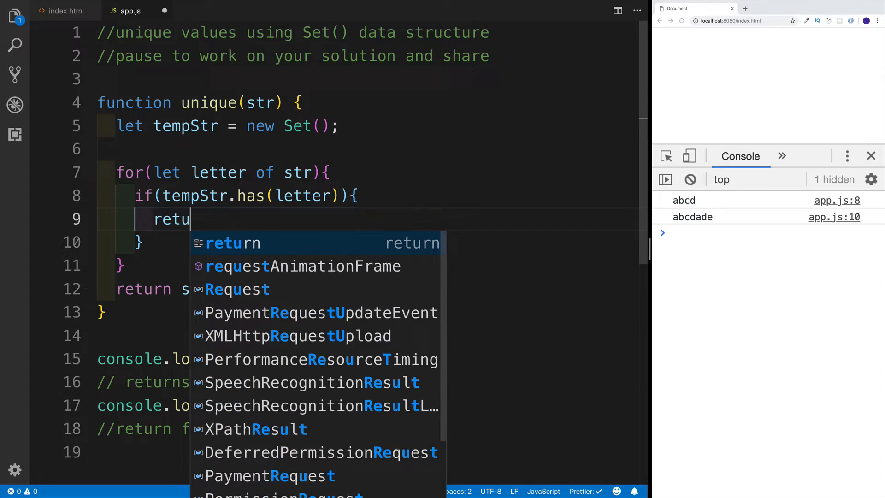
{"action": "type", "text": "rn fla"}
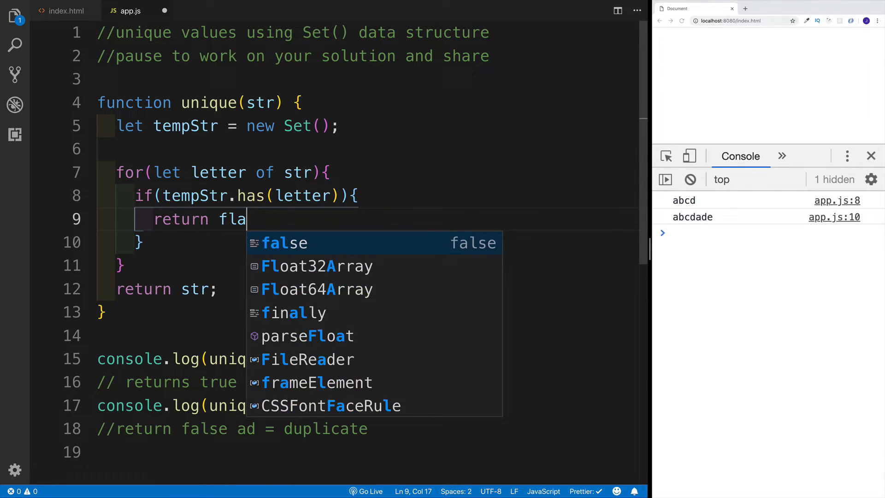
{"action": "type", "text": "se"}
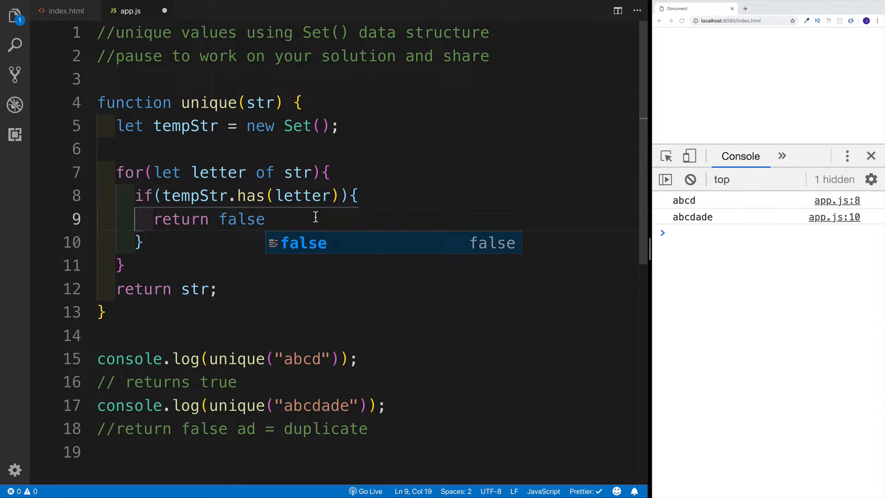
{"action": "key", "text": "enter"}
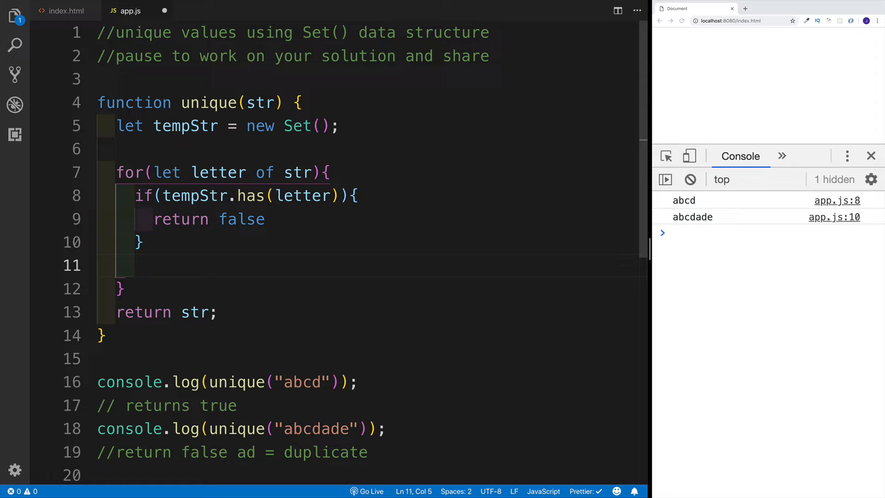
- Add 'tempStr.add(letter)' after the if check inside the loop
{"action": "type", "text": "tempStr."}
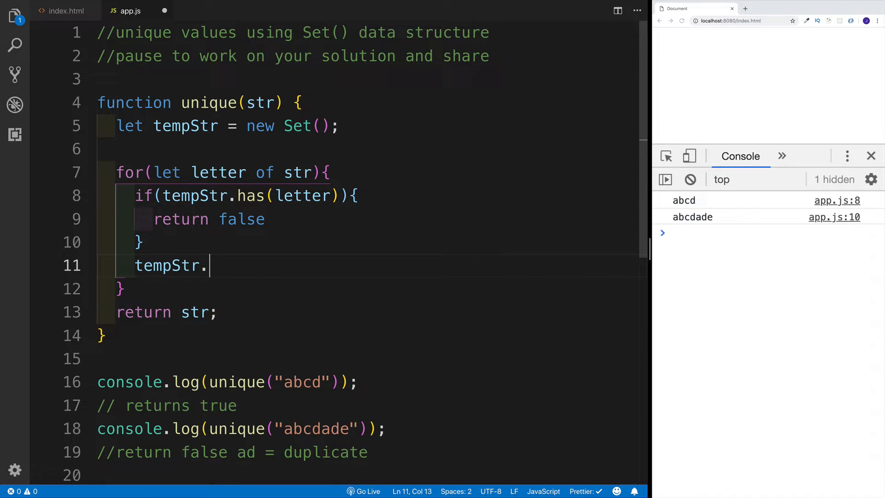
{"action": "type", "text": "add()"}
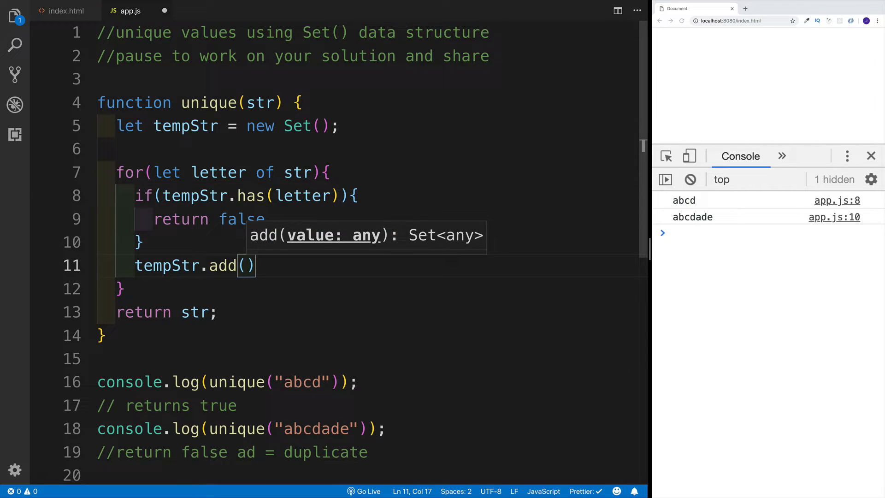
{"action": "type", "text": "leet"}
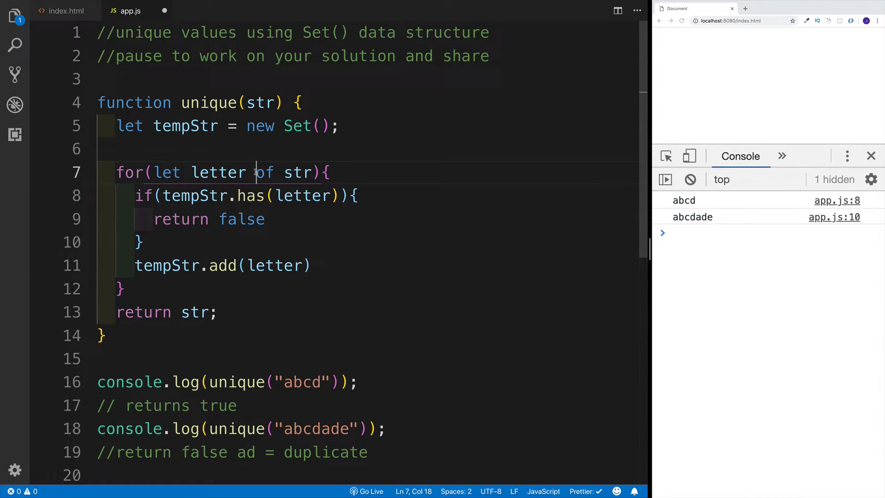
{"action": "left_click_drag", "start_coordinate": [135, 265], "coordinate": [311, 266]}
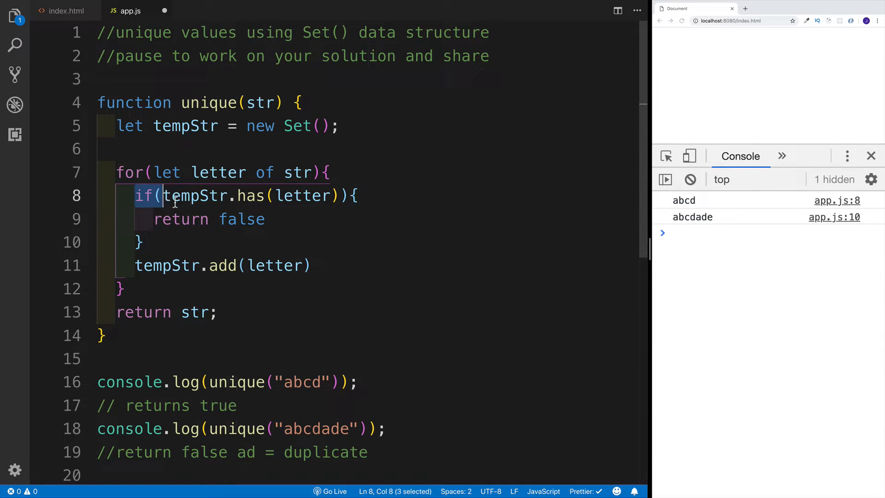
- Change the final 'return str' to 'return true'
{"action": "double_click", "coordinate": [180, 219]}
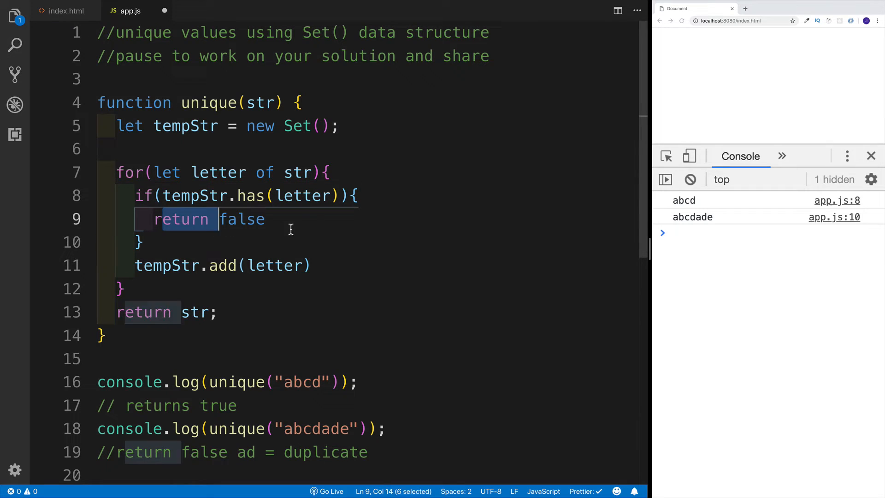
{"action": "key", "text": "Backspace"}
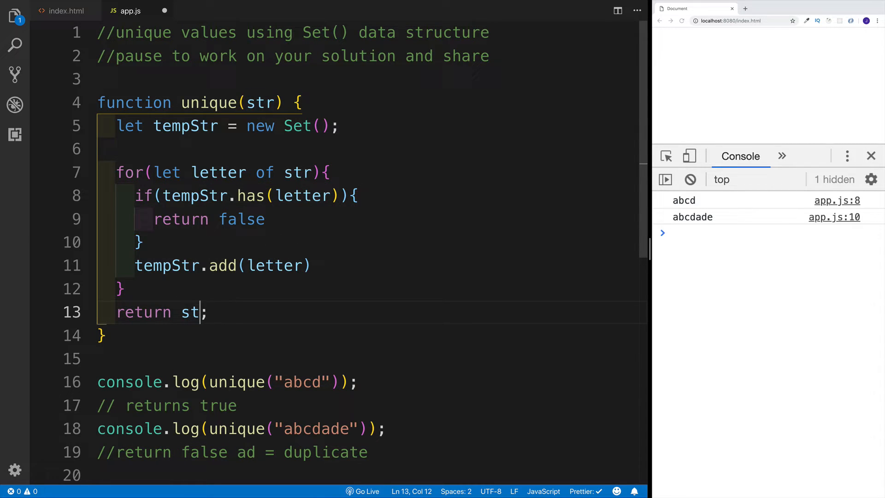
{"action": "type", "text": "tu"}
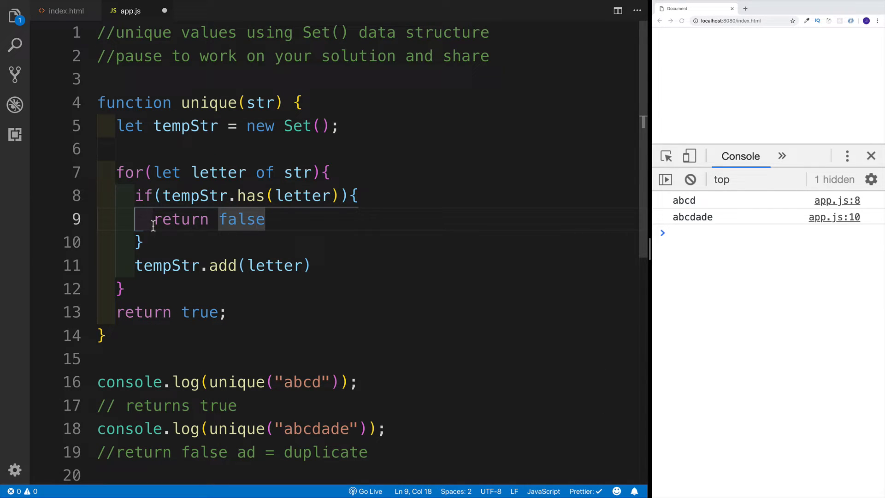
- Review the formatted loop version, pointing out the console.log calls and the return true line
{"action": "left_click", "coordinate": [144, 242]}
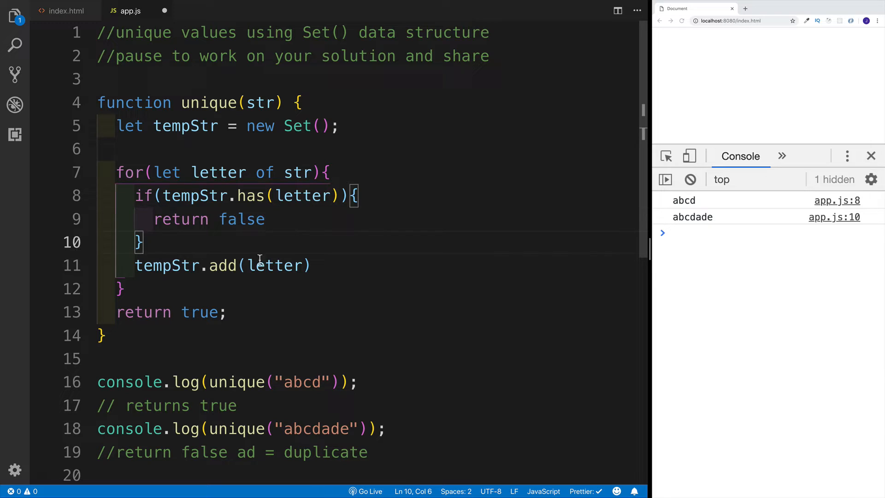
{"action": "left_click_drag", "start_coordinate": [135, 265], "coordinate": [275, 266]}
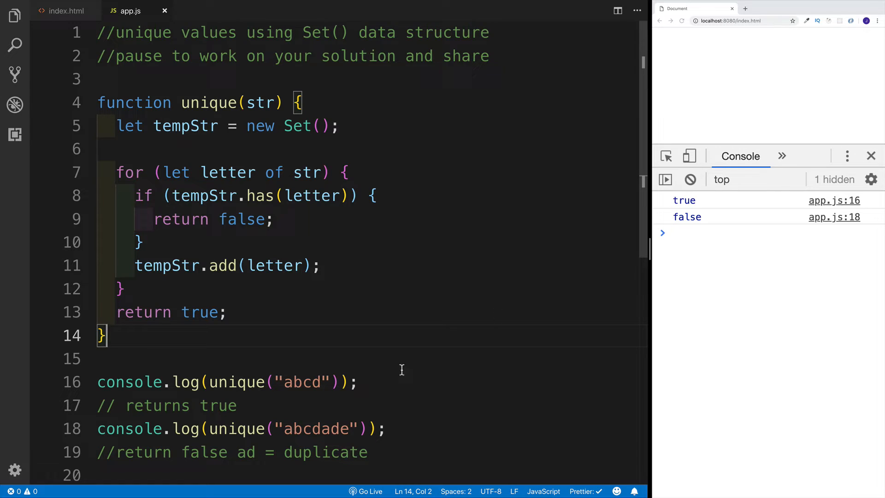
{"action": "scroll", "scroll_direction": "down", "scroll_amount": 3}
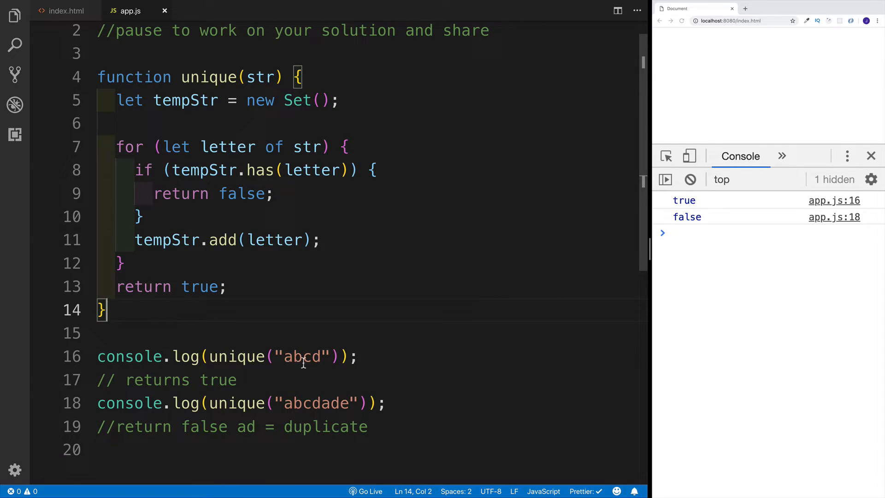
{"action": "left_click", "coordinate": [357, 356]}
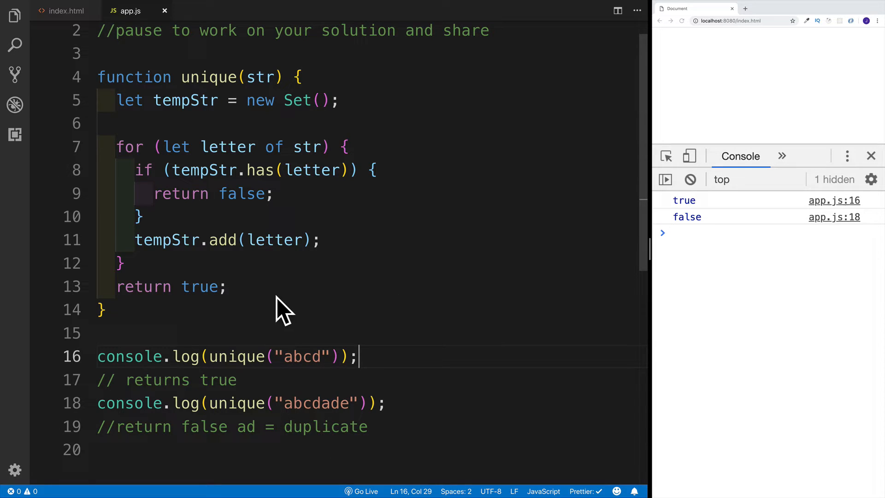
{"action": "left_click", "coordinate": [226, 285]}
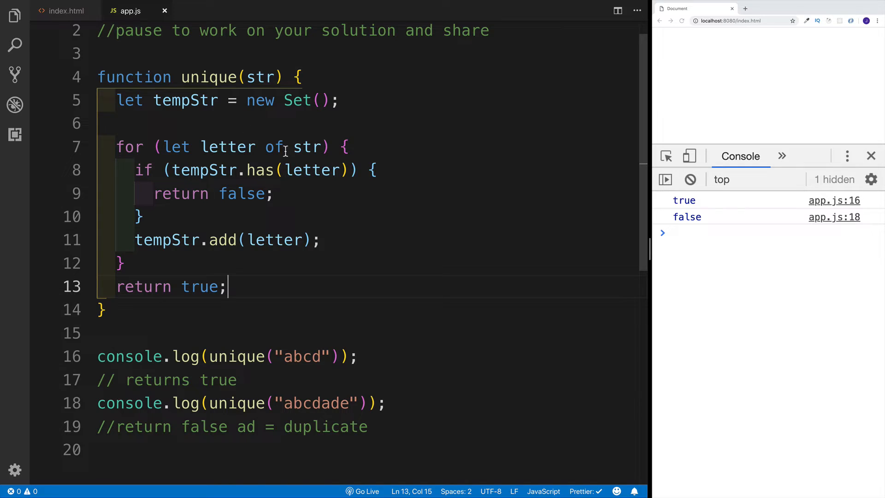
{"action": "mouse_move", "coordinate": [285, 124]}
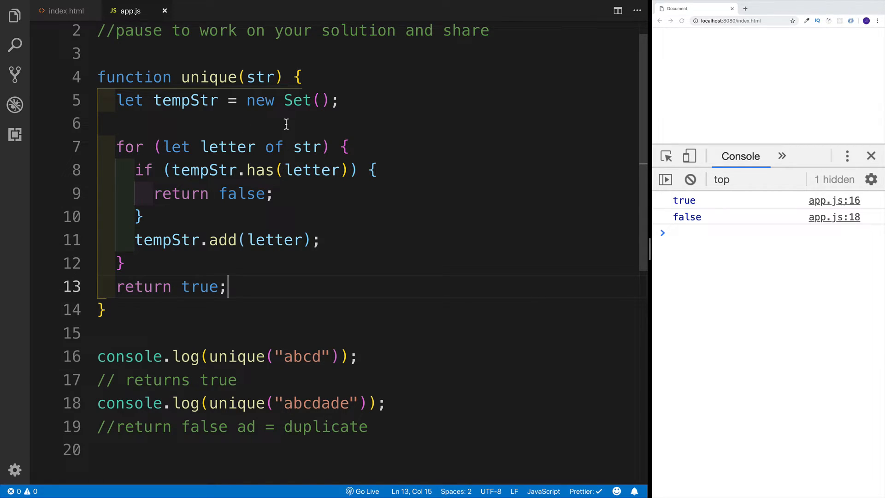
{"action": "mouse_move", "coordinate": [116, 107]}
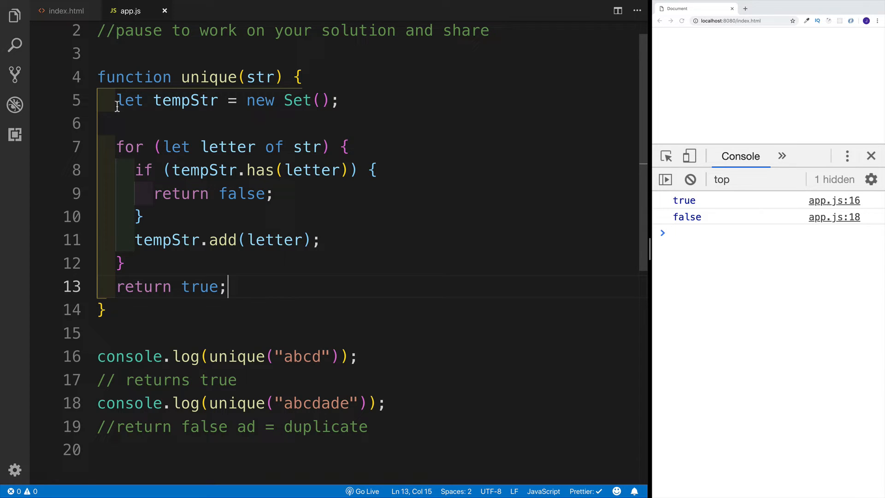
- Comment out the whole Set-and-loop body with Ctrl+/ and move to the function's empty first line
{"action": "left_click_drag", "start_coordinate": [116, 100], "coordinate": [225, 286]}
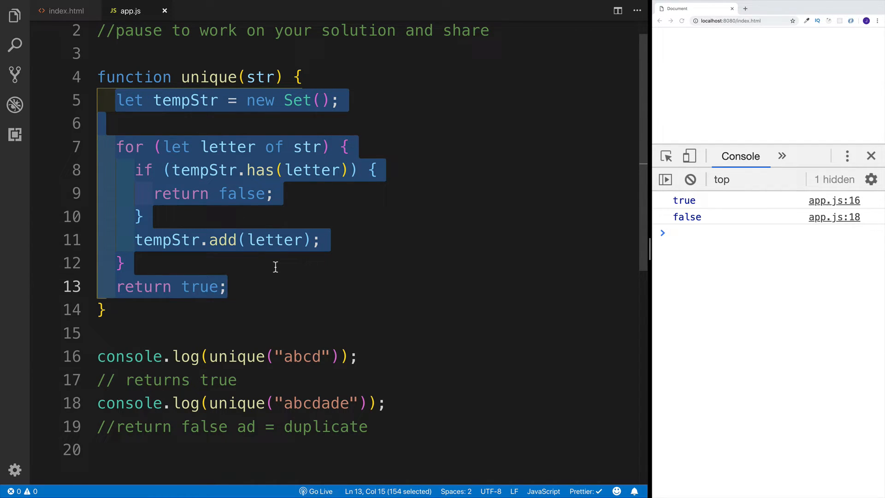
{"action": "key", "text": "ctrl+/"}
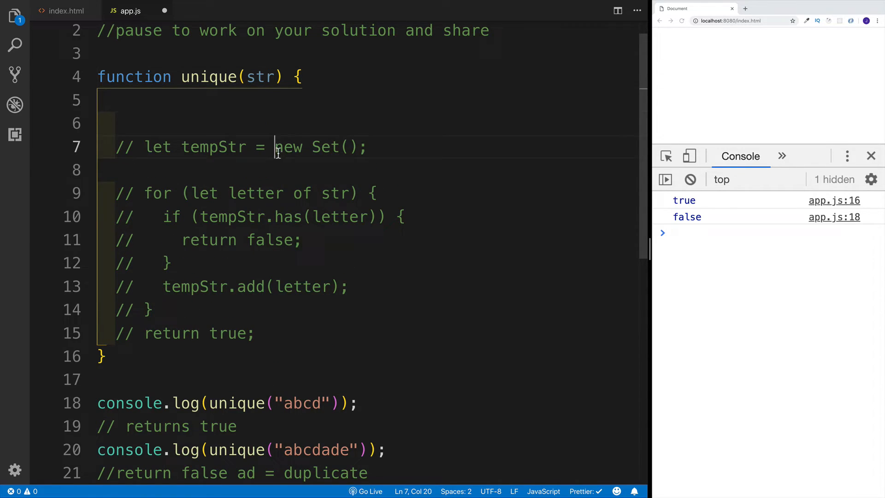
{"action": "left_click_drag", "start_coordinate": [274, 146], "coordinate": [359, 146]}
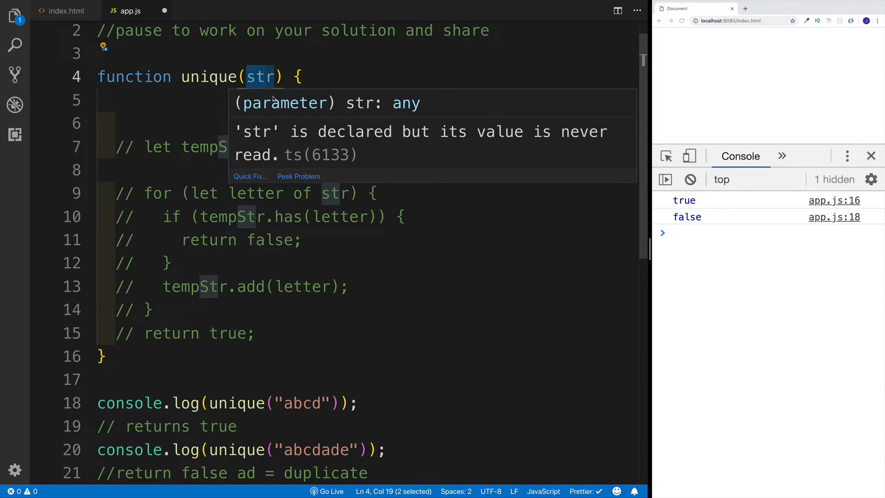
{"action": "left_click", "coordinate": [242, 103]}
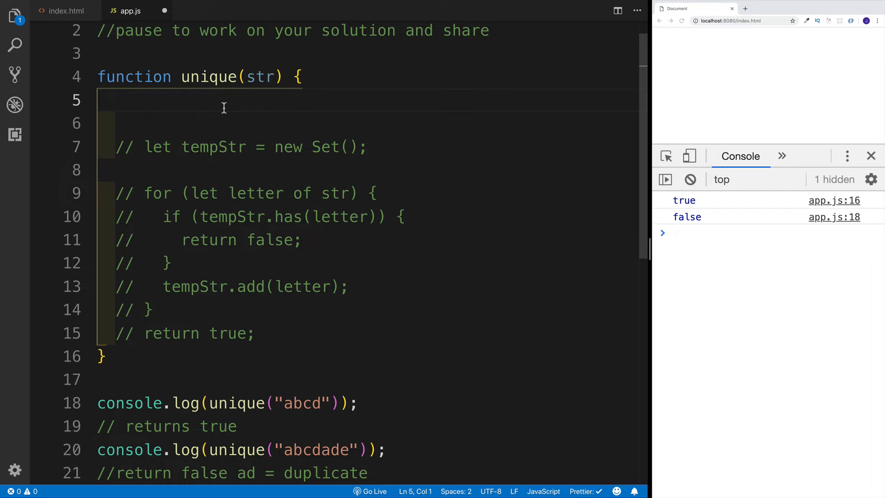
- Write the one-liner 'return new Set(str).size === str.length;'
{"action": "type", "text": "return"}
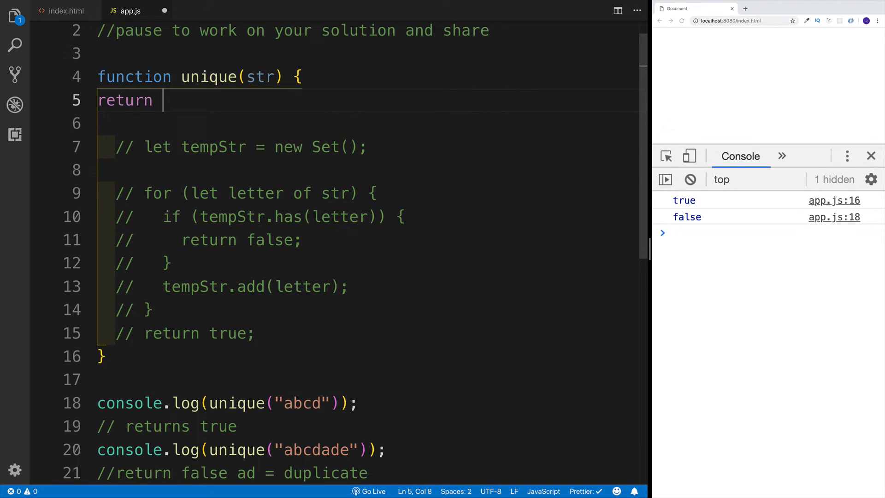
{"action": "type", "text": "new"}
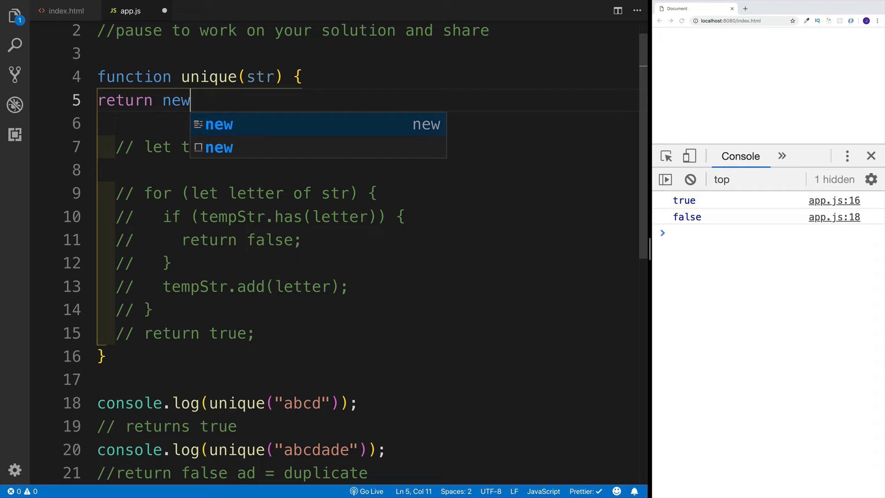
{"action": "type", "text": "Set"}
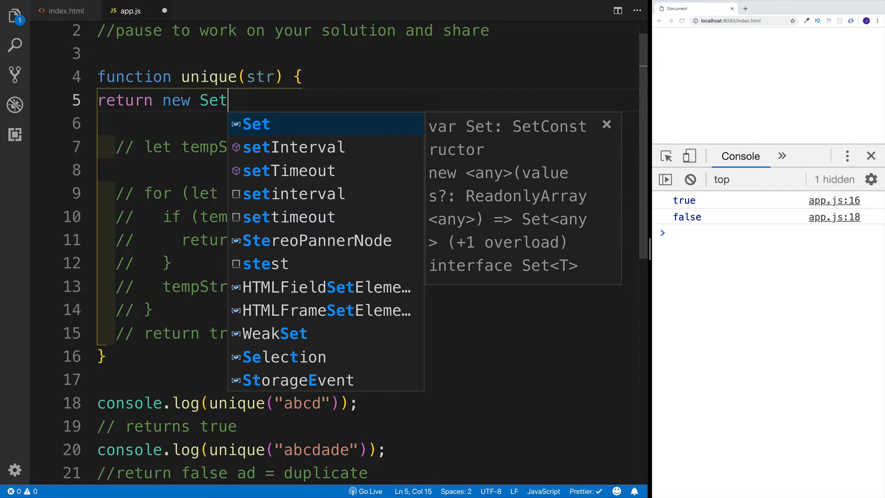
{"action": "mouse_move", "coordinate": [172, 129]}
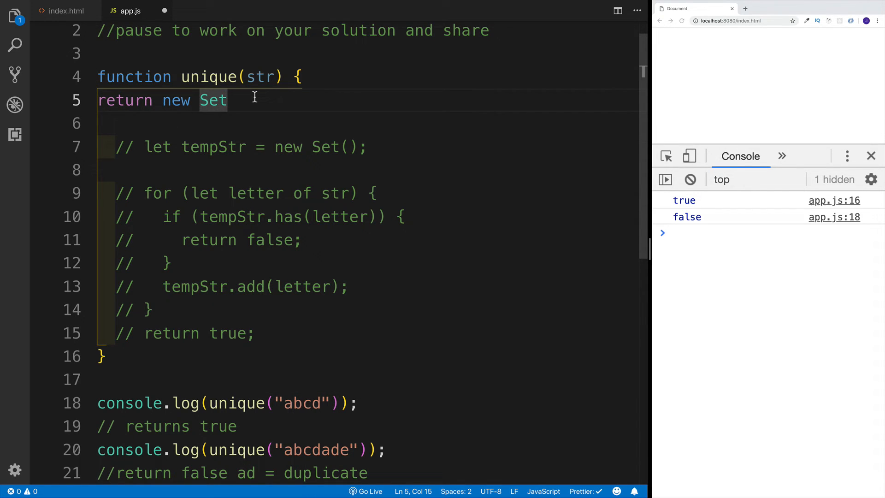
{"action": "type", "text": "()"}
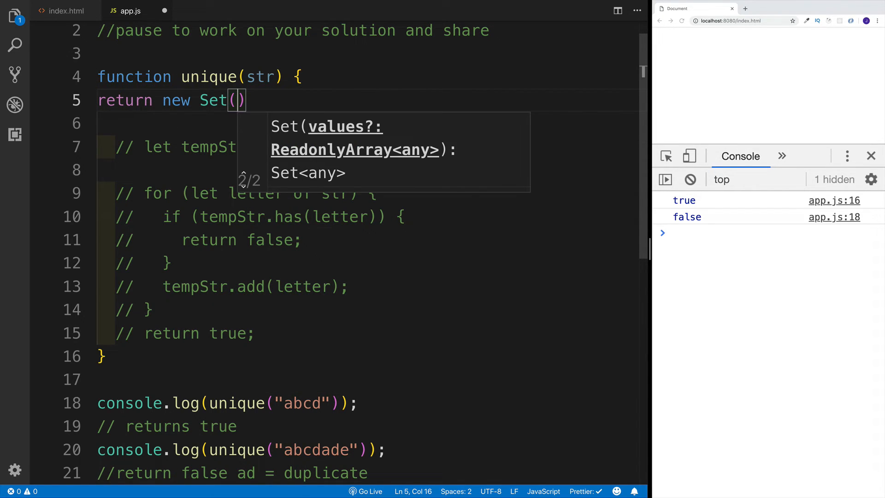
{"action": "type", "text": "str"}
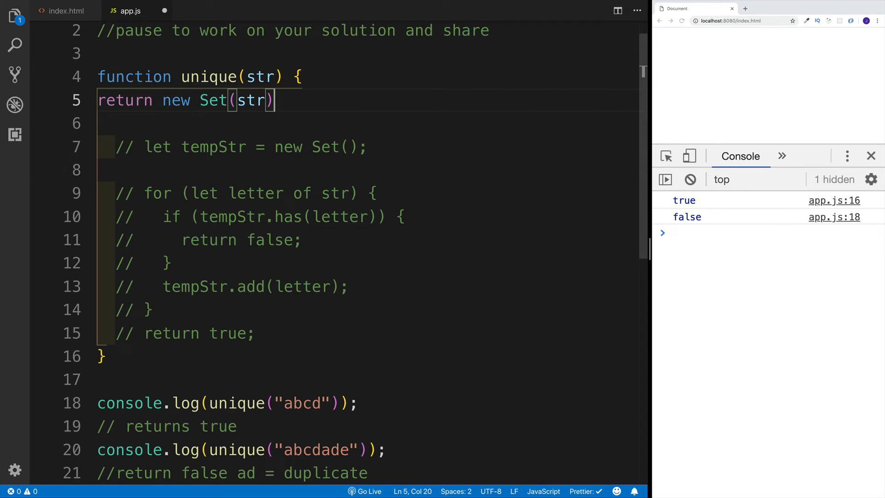
{"action": "type", "text": "==="}
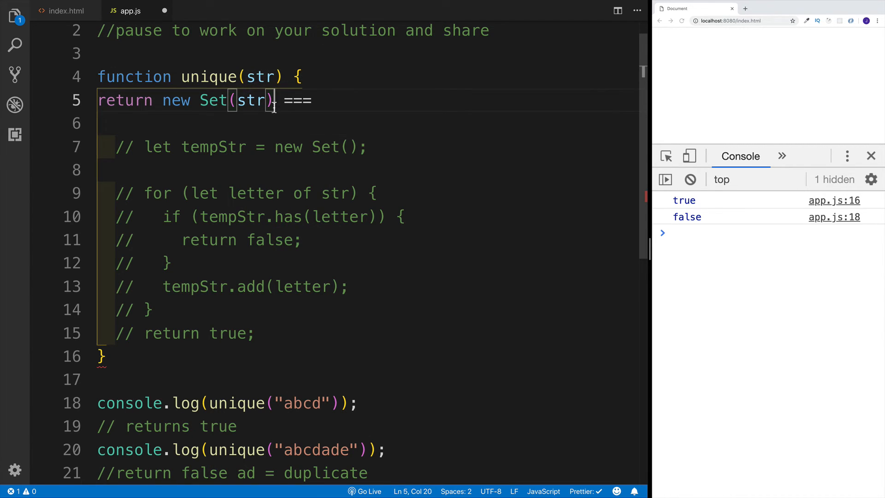
{"action": "type", "text": ".size"}
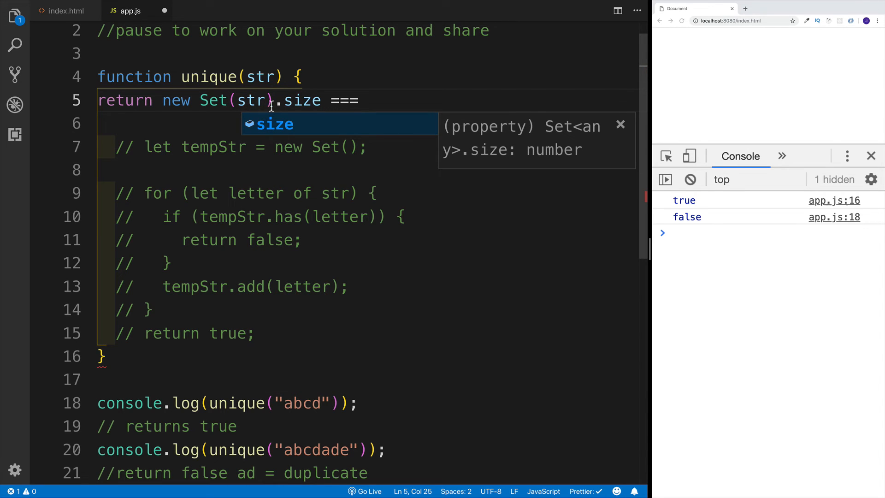
{"action": "type", "text": "str"}
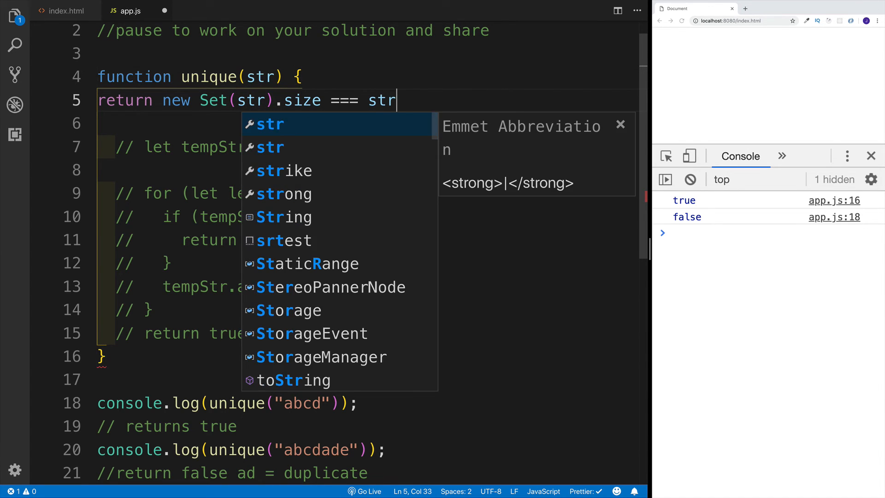
{"action": "type", "text": ".length;"}
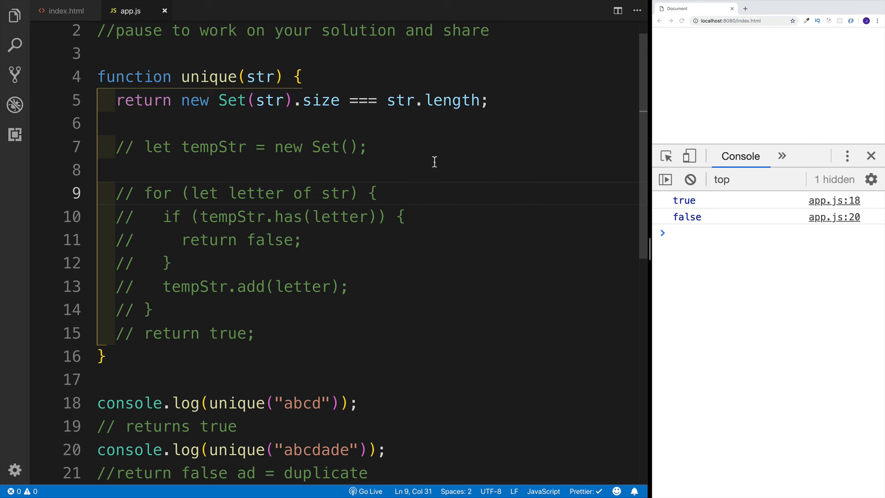
{"action": "double_click", "coordinate": [133, 99]}
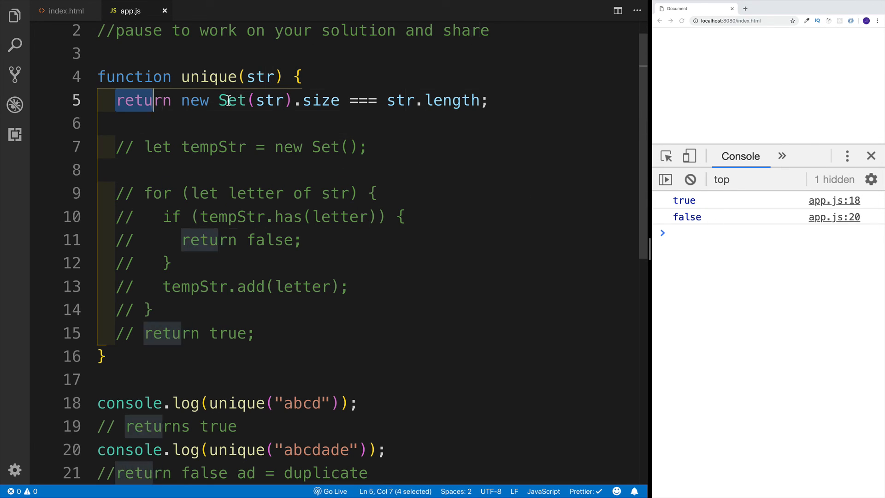